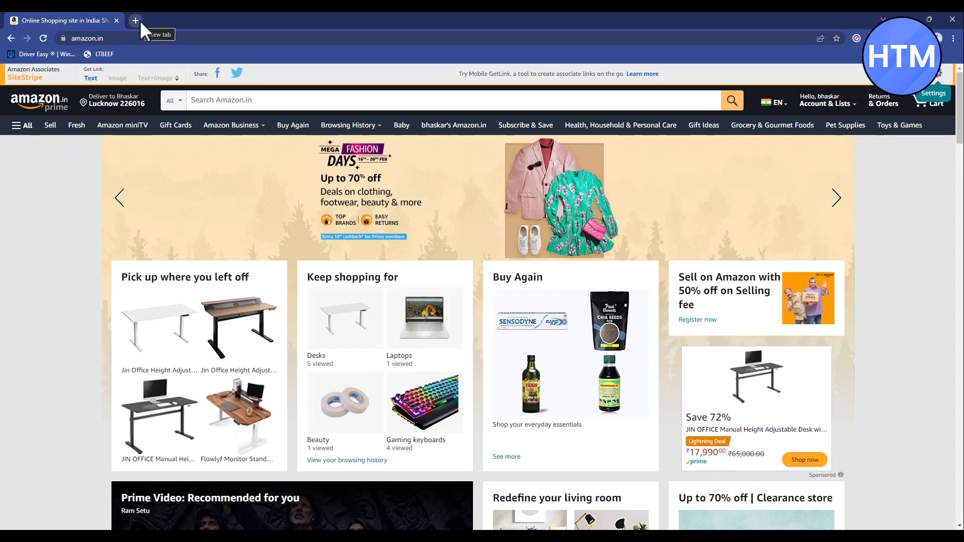
Search 'amazon affiliate' in a new tab and open the Amazon Affiliate - Amazon.in result
left_click(134, 20)
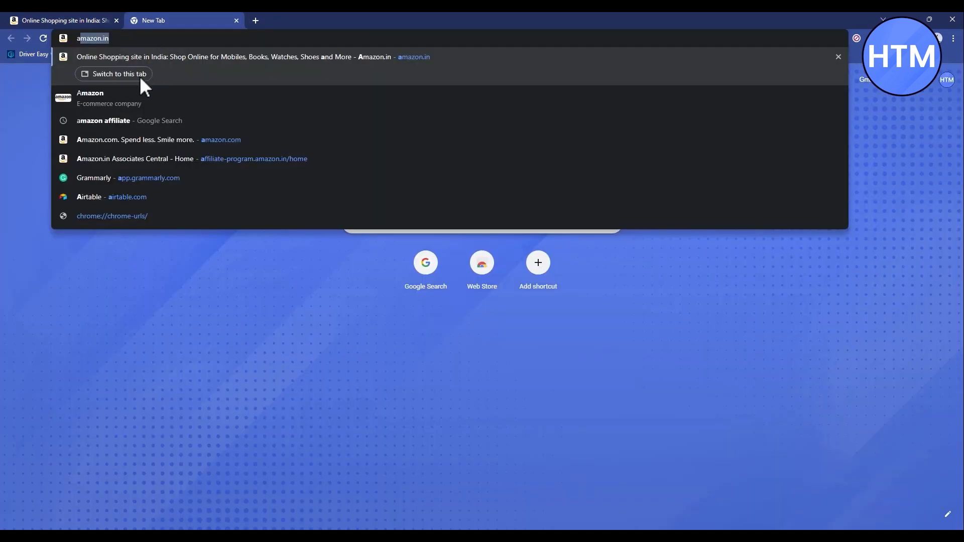
left_click(102, 121)
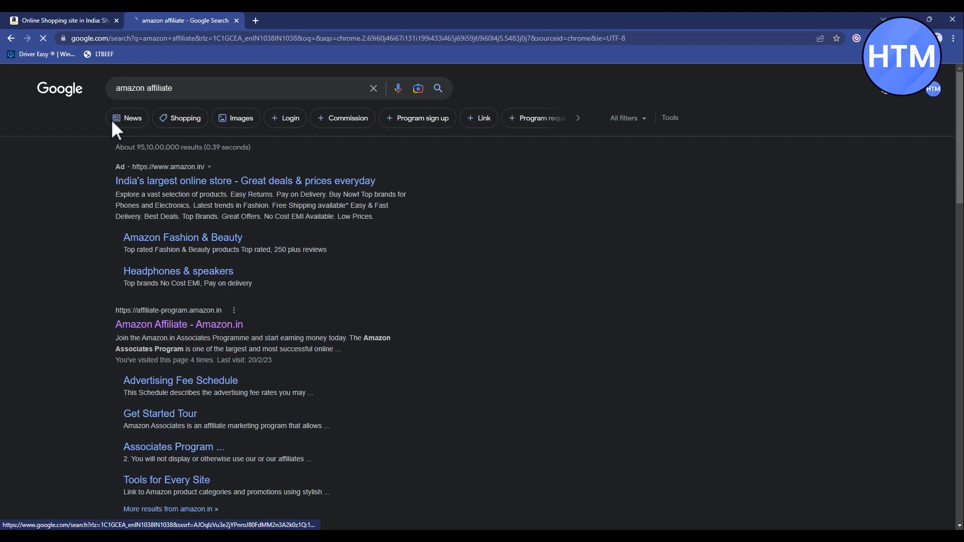
left_click(178, 324)
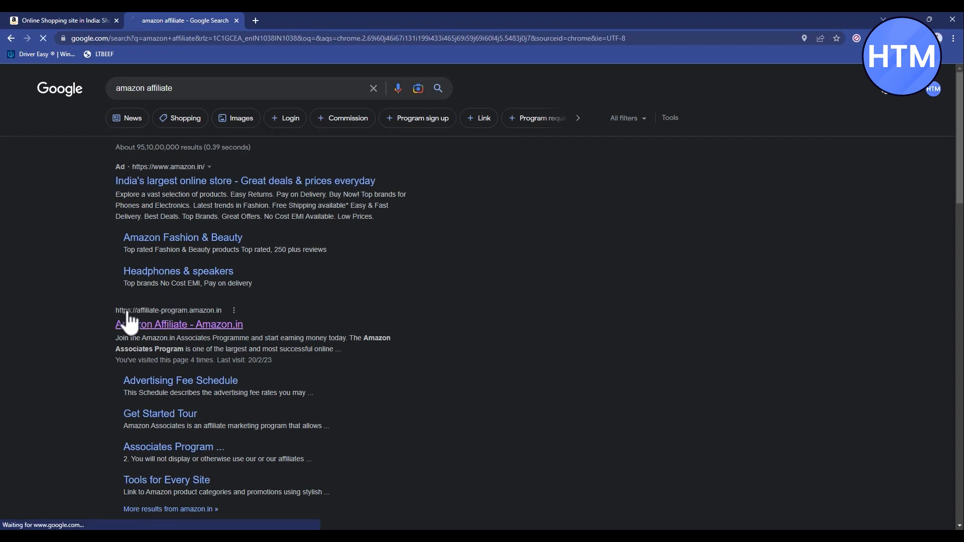
left_click(179, 324)
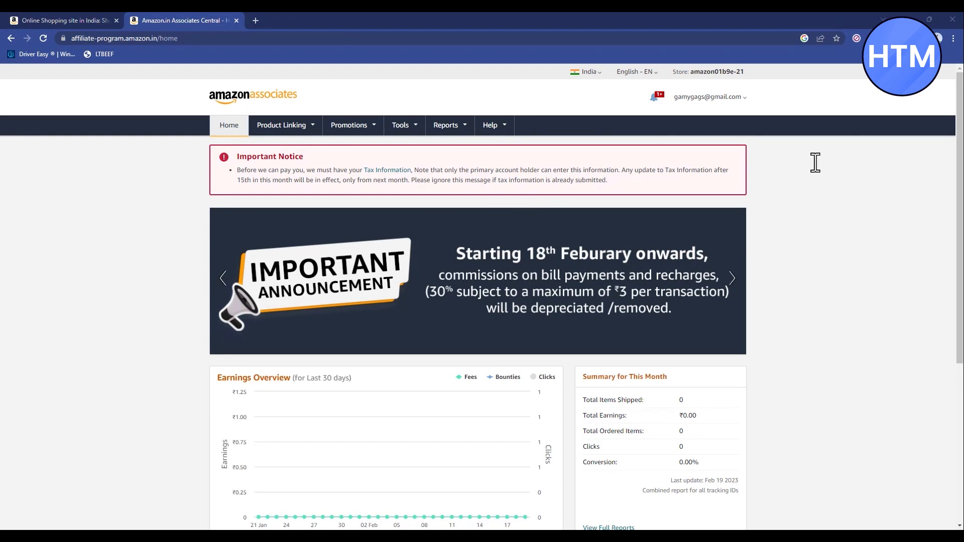
mouse_move(409, 175)
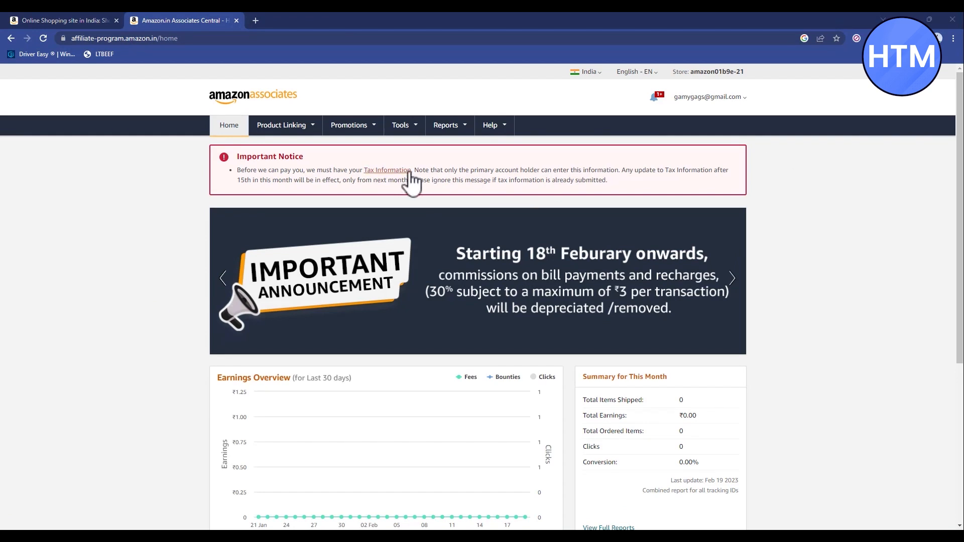
Follow the Tax Information notice to India Current Tax Status, opening the PAN and GST form
left_click(387, 170)
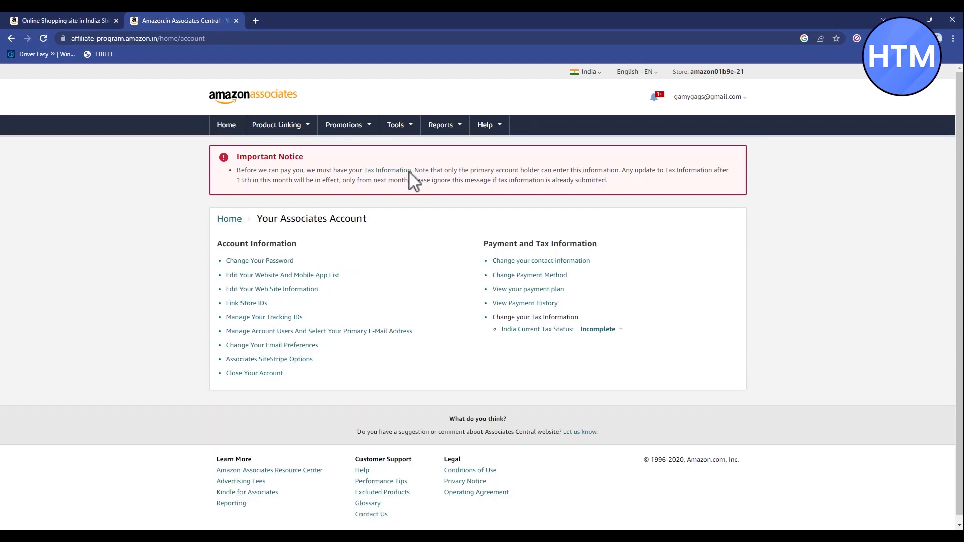
mouse_move(468, 283)
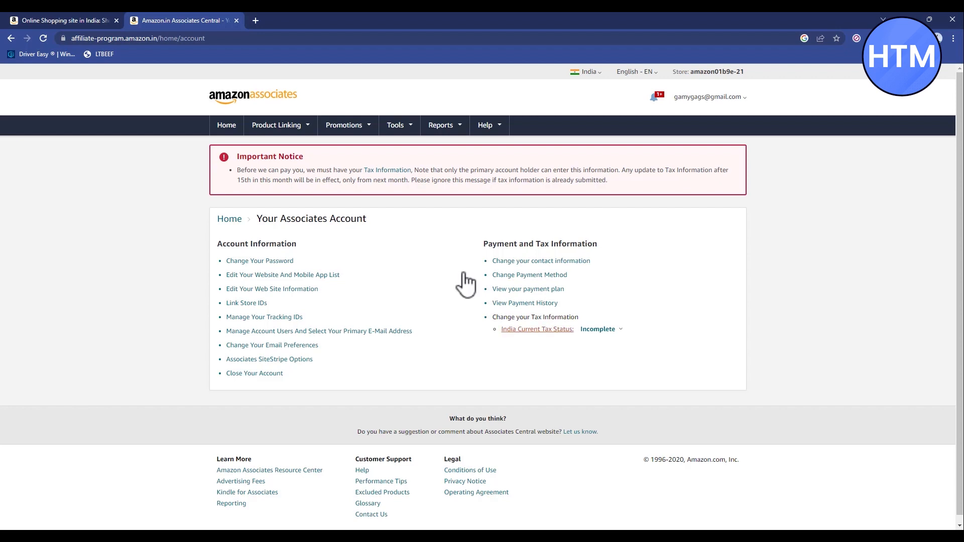
left_click(537, 329)
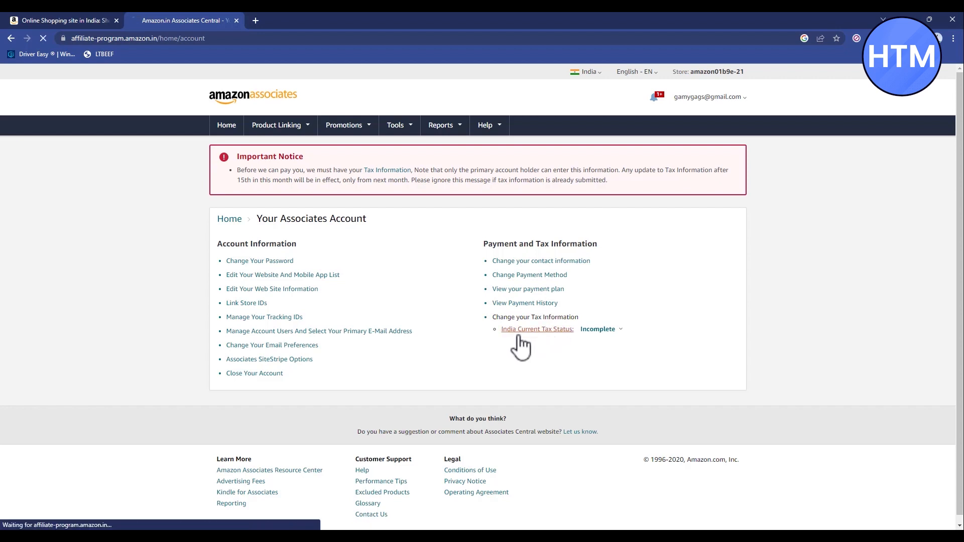
left_click(536, 329)
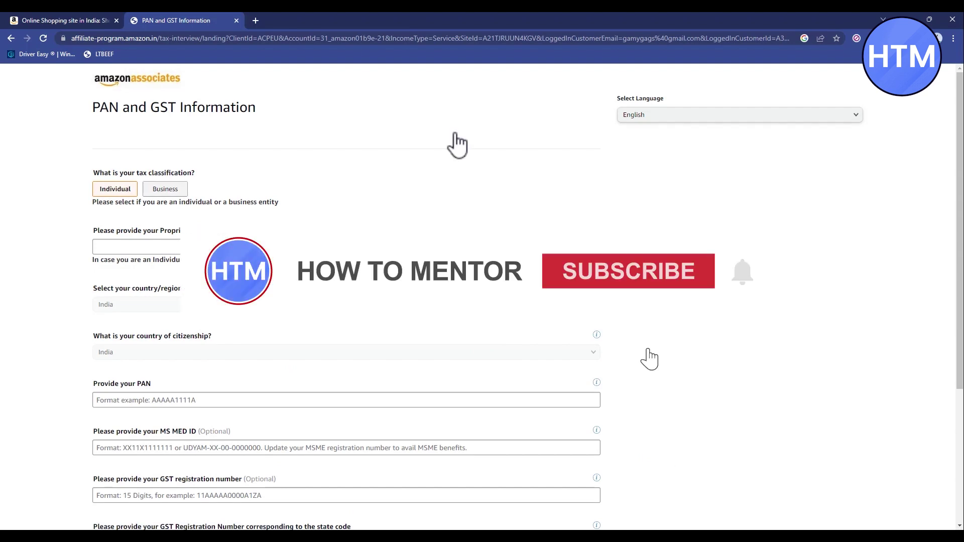
Choose Individual classification, sign as 'BhaskarDeb', and submit the PAN and GST form
left_click(165, 189)
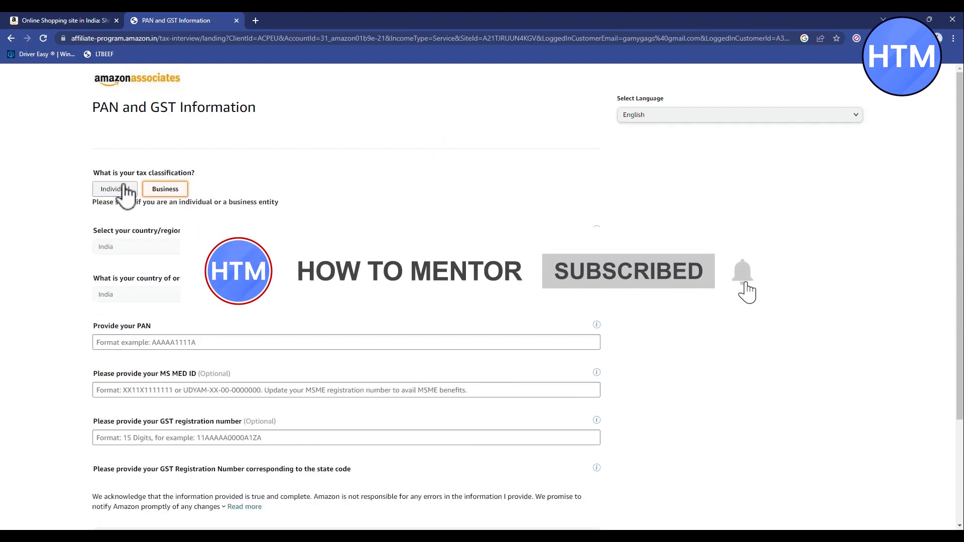
scroll("down", 3)
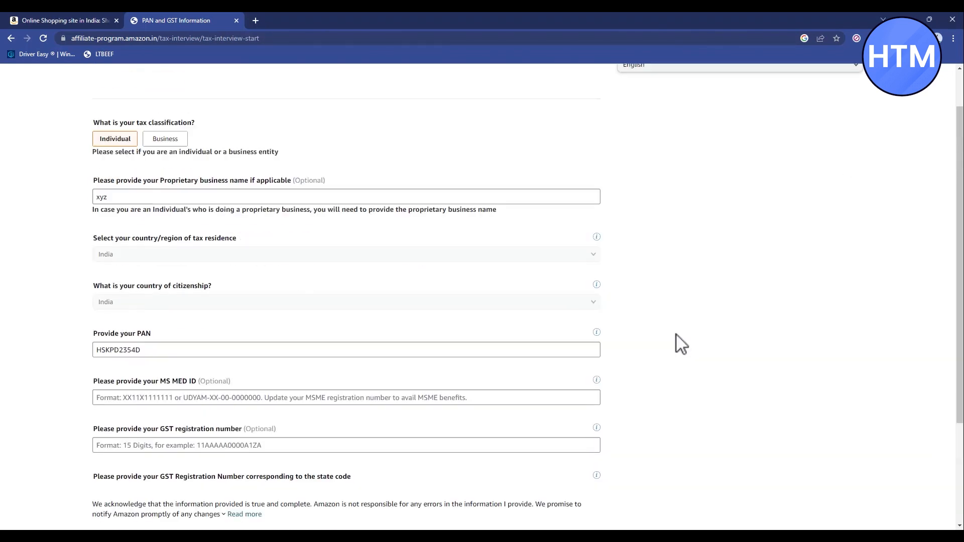
scroll("down", 3)
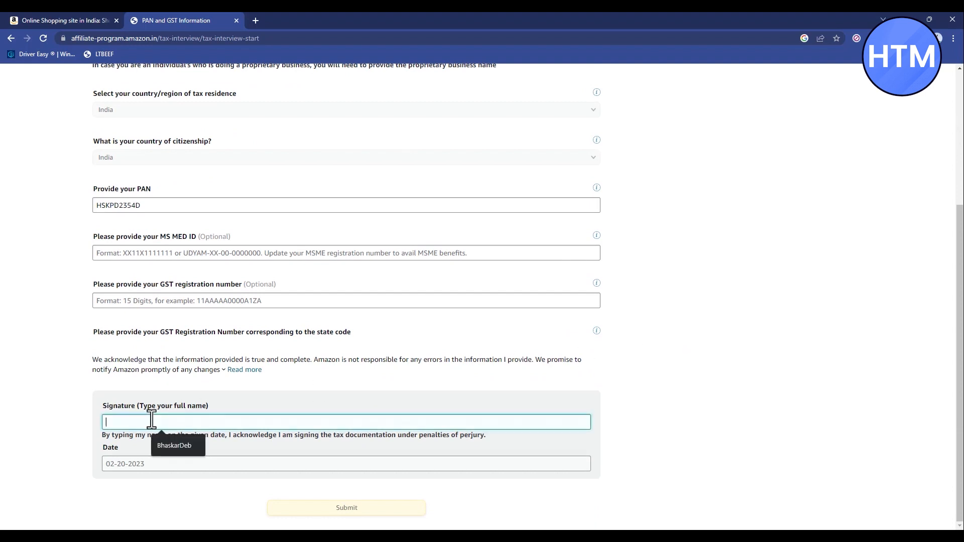
type("BhaskarDeb")
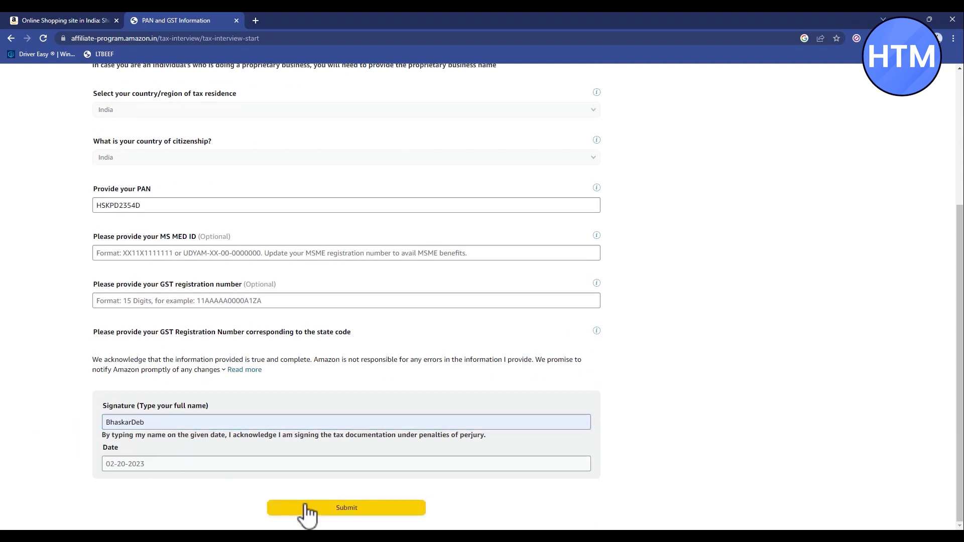
left_click(346, 507)
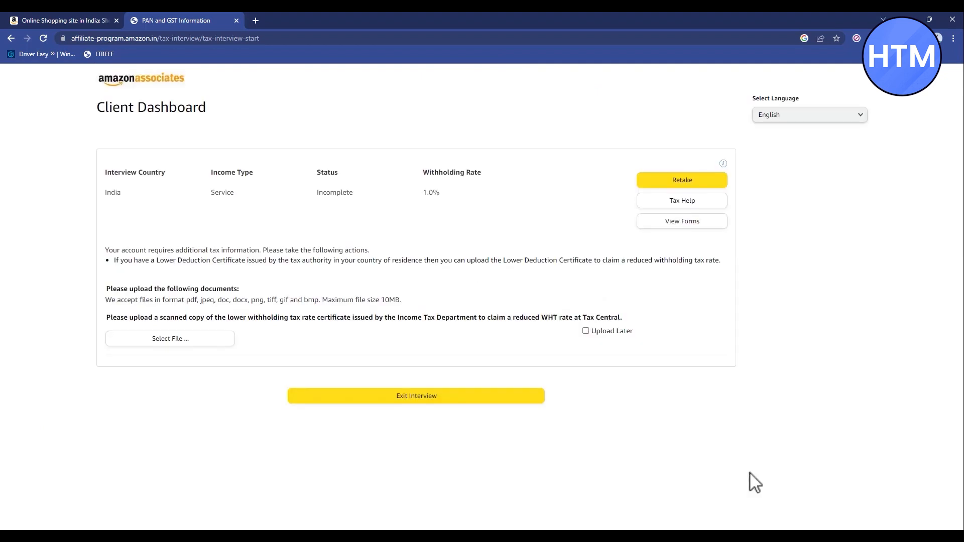
mouse_move(752, 486)
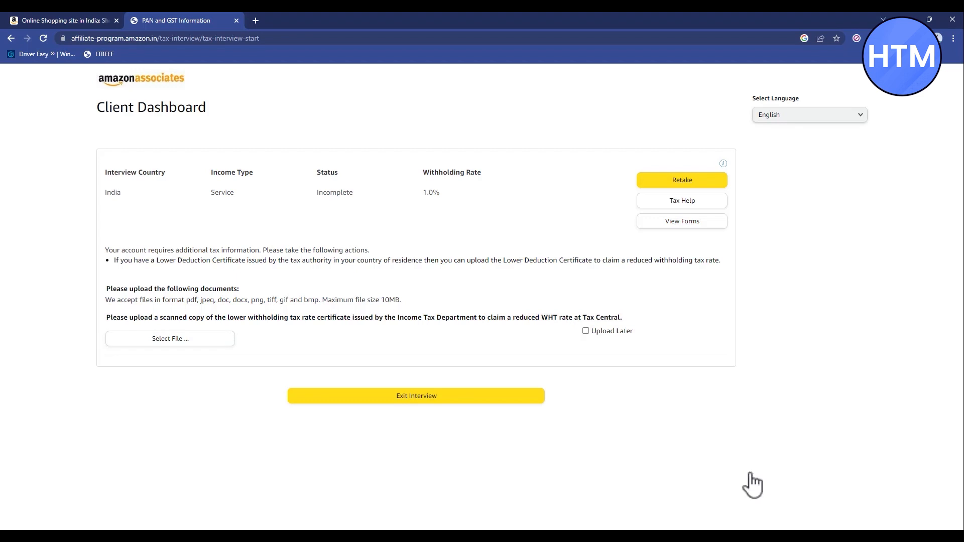
mouse_move(590, 345)
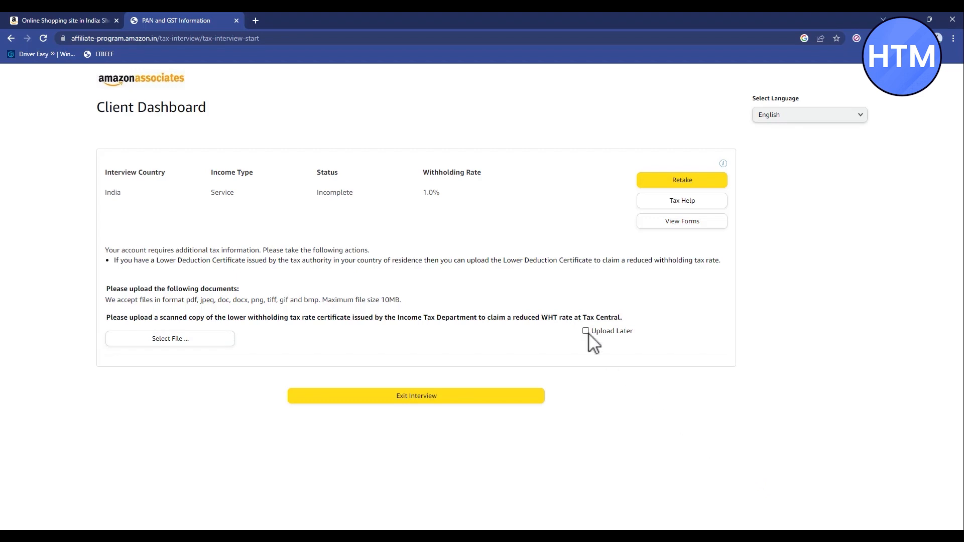
Select Upload Later for the certificate and exit the tax interview
left_click(585, 331)
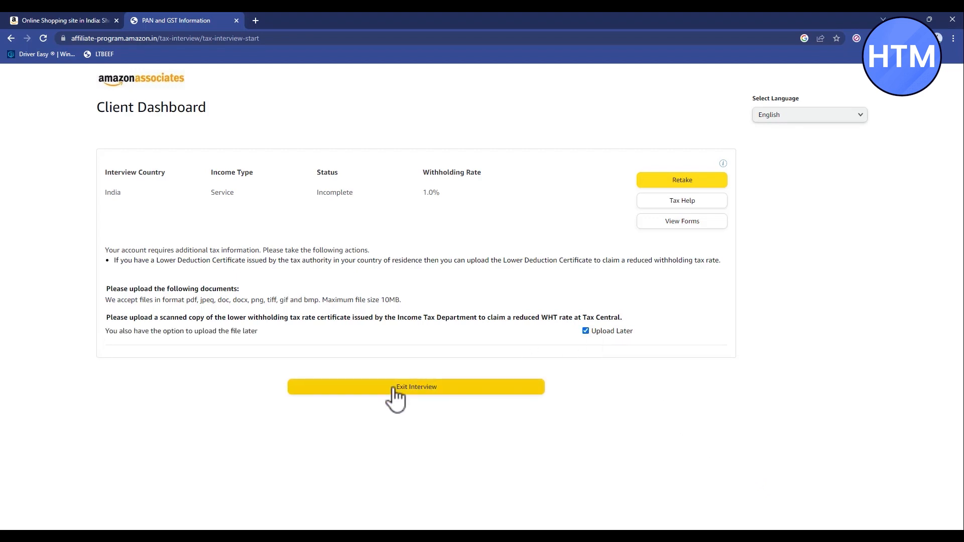
left_click(416, 387)
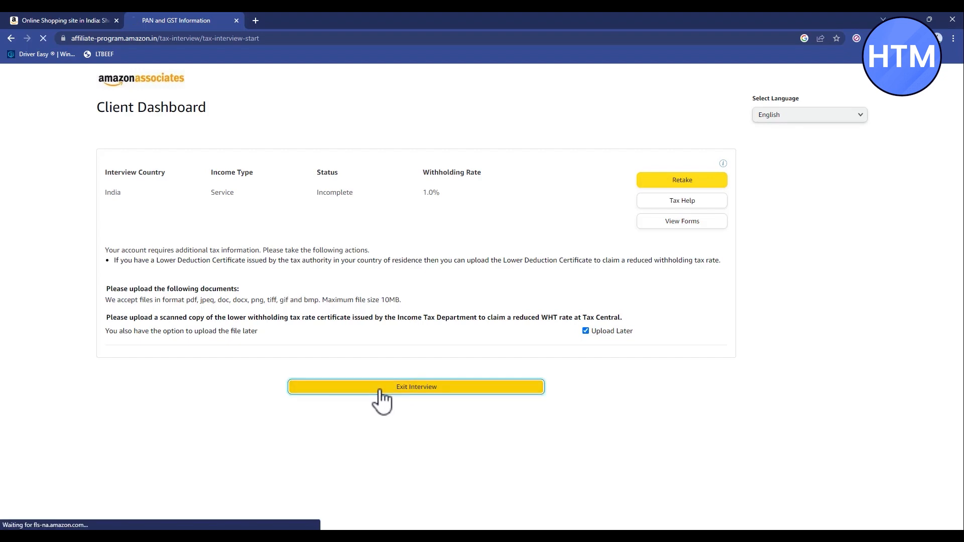
left_click(416, 386)
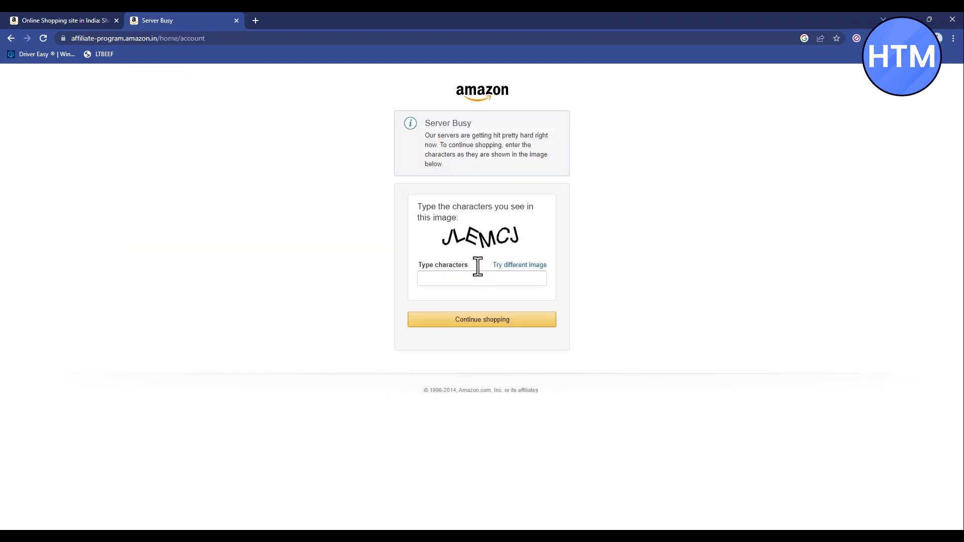
Enter verification characters 'JLEMCJ' and continue back to the account page
left_click(482, 278)
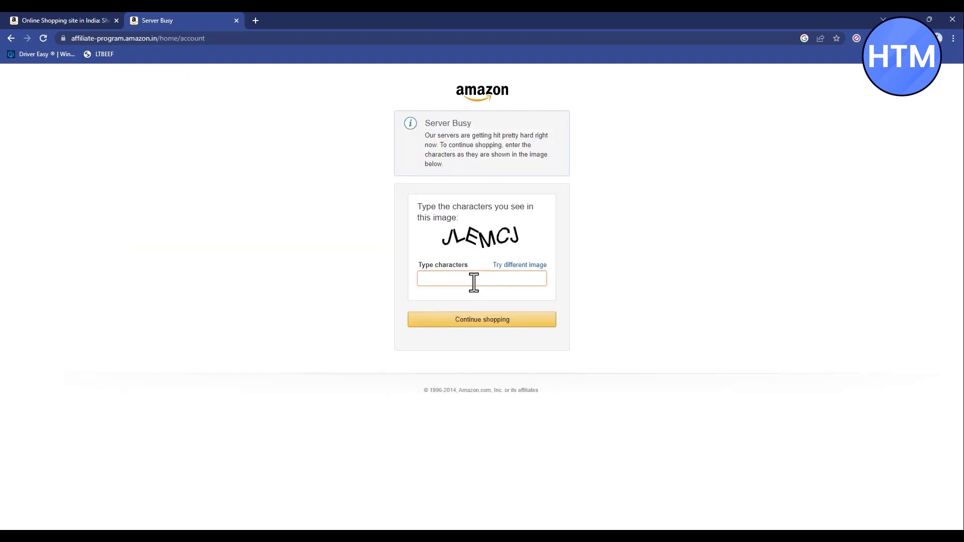
type("JLEMCJ")
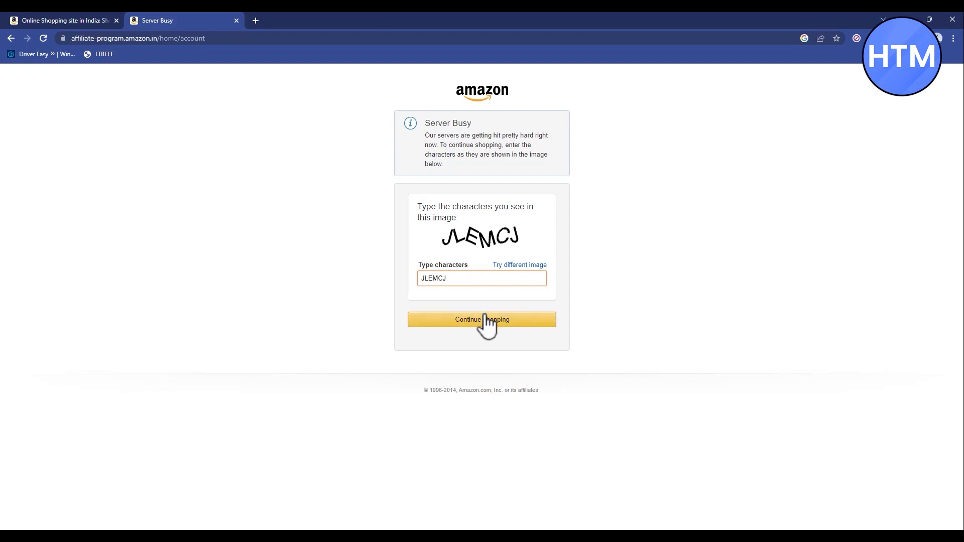
left_click(482, 319)
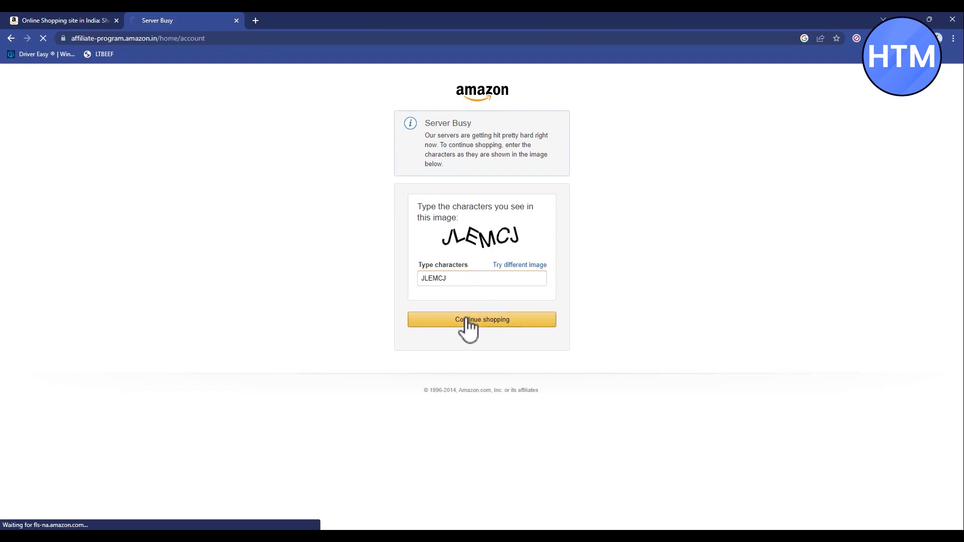
left_click(481, 319)
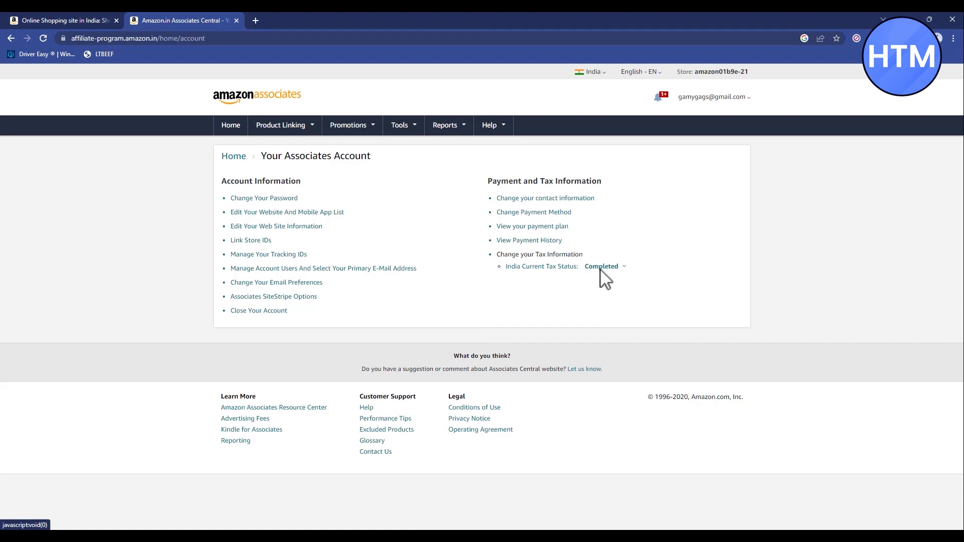